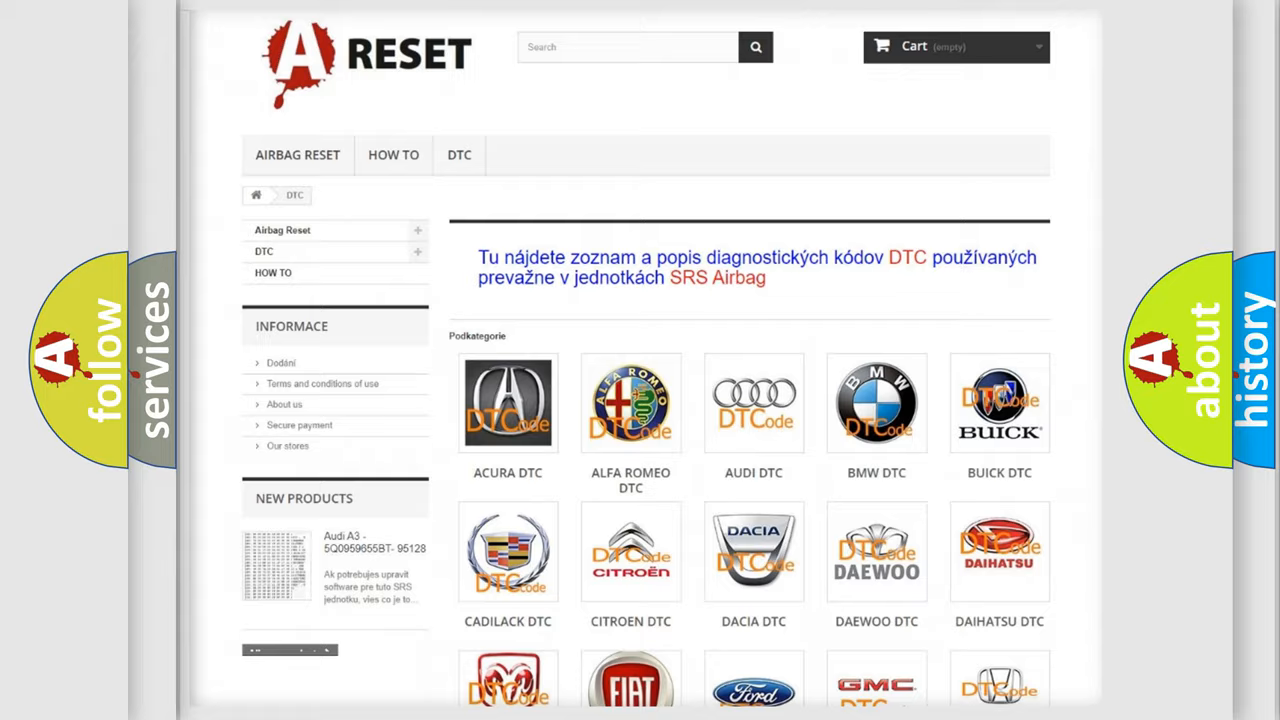
Choose GMC from the brand grid to reach its trouble-code list.
scroll("down", 3)
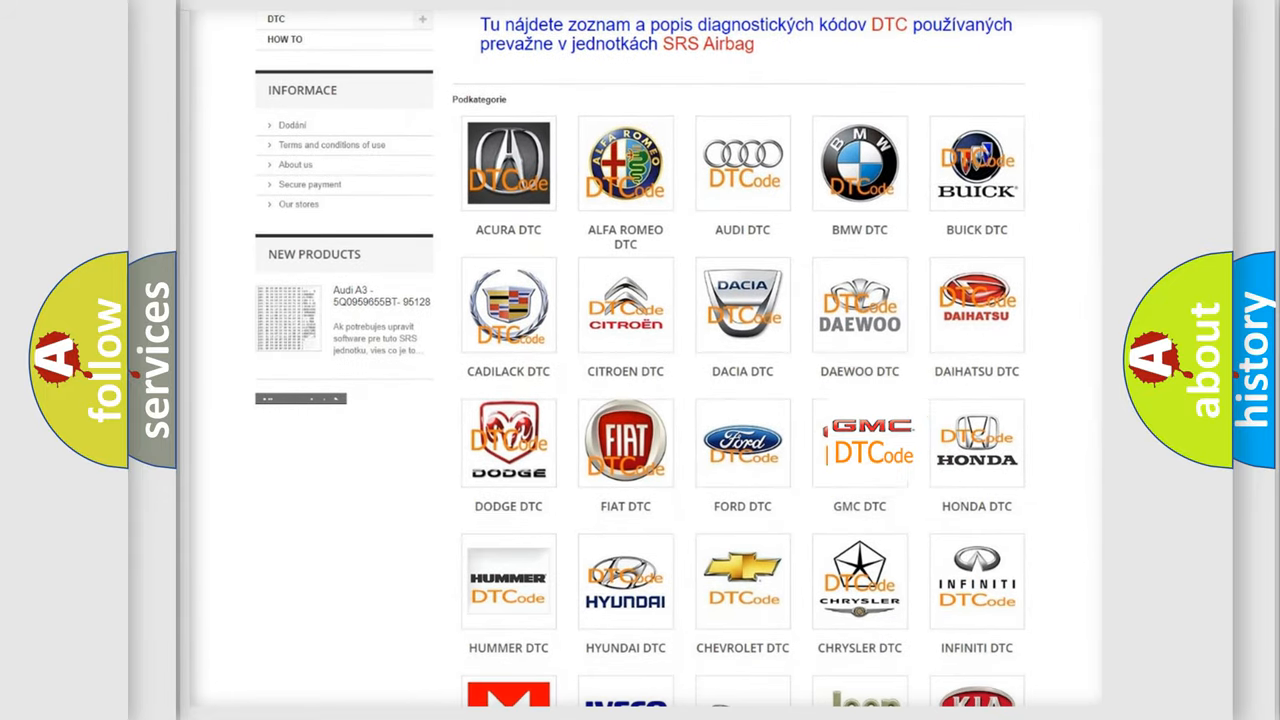
left_click(859, 443)
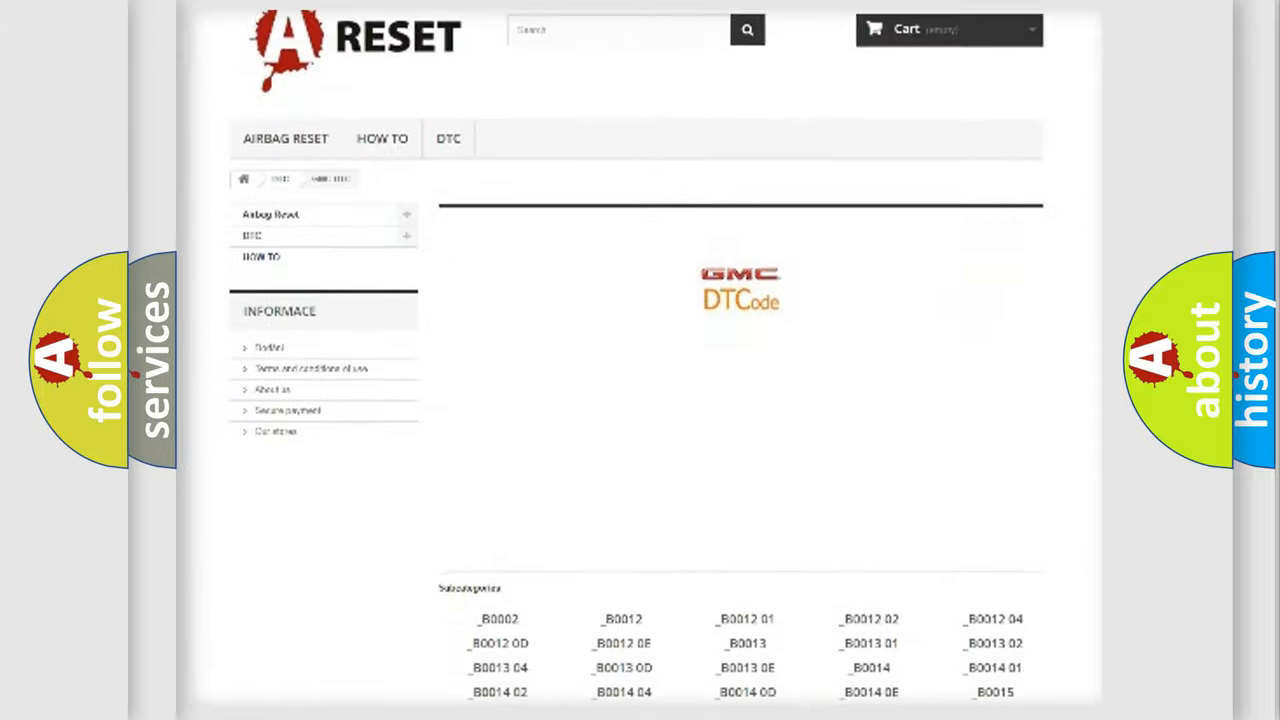
scroll("down", 3)
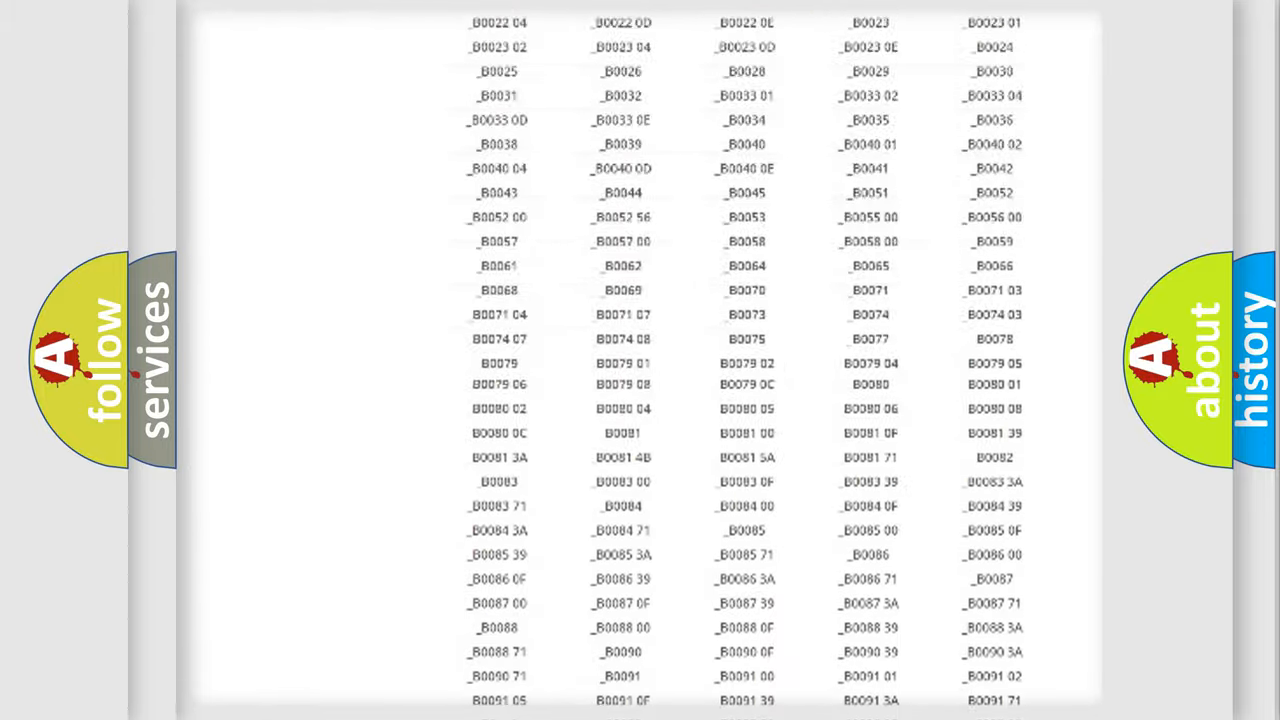
scroll("up", 3)
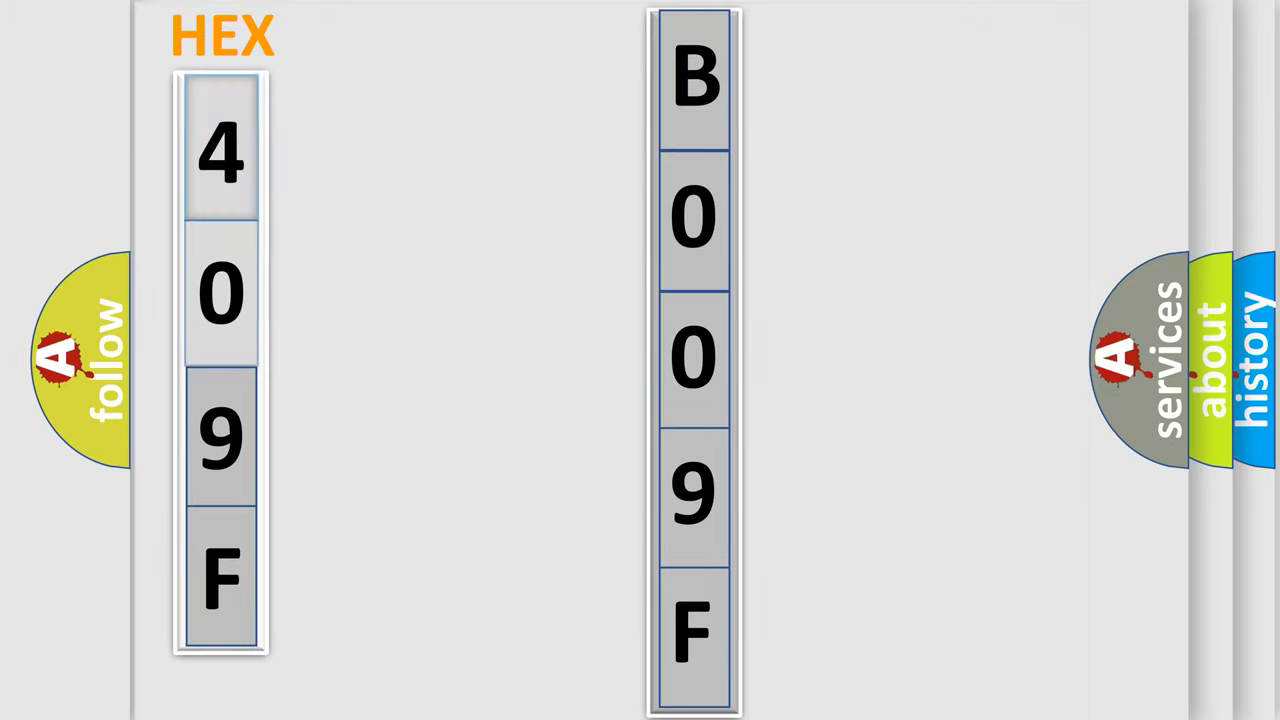
Advance to the slide showing hex 409F converted into code B009F.
left_click(220, 150)
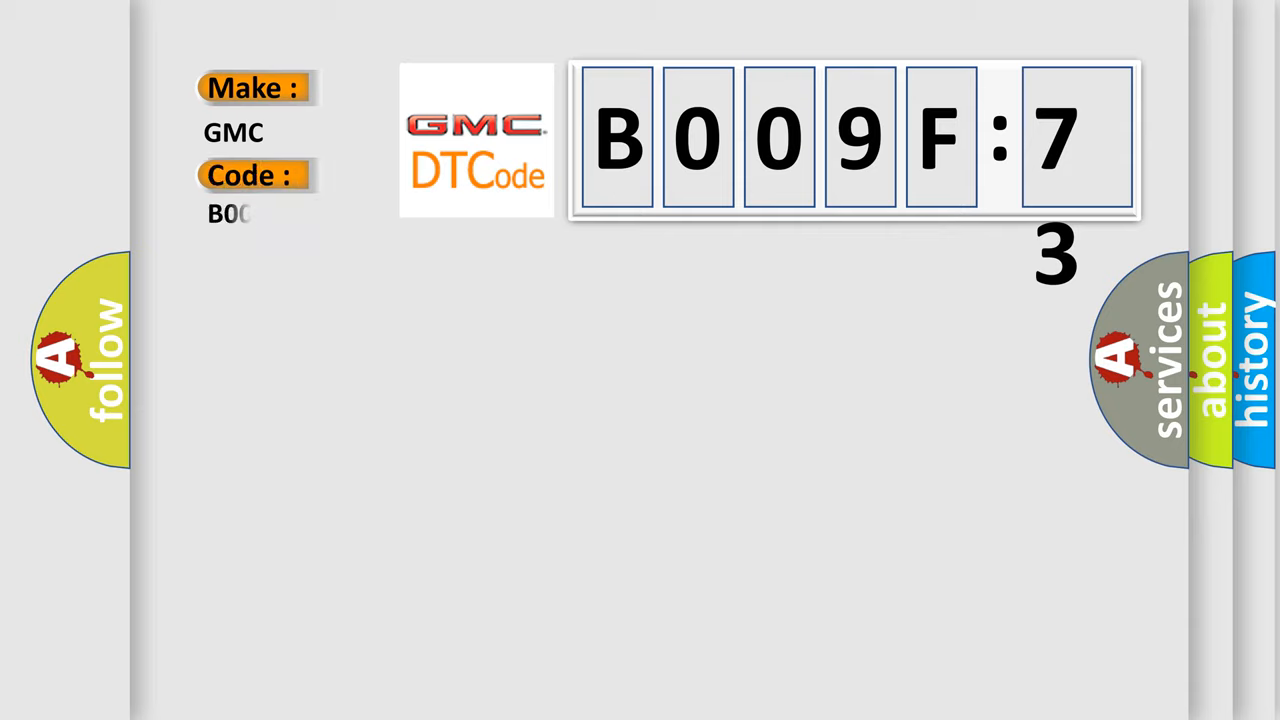
Fill in code B009F73 for GMC and reveal its definition: ignition ON, battery 7.5-18 V.
type("B009F73")
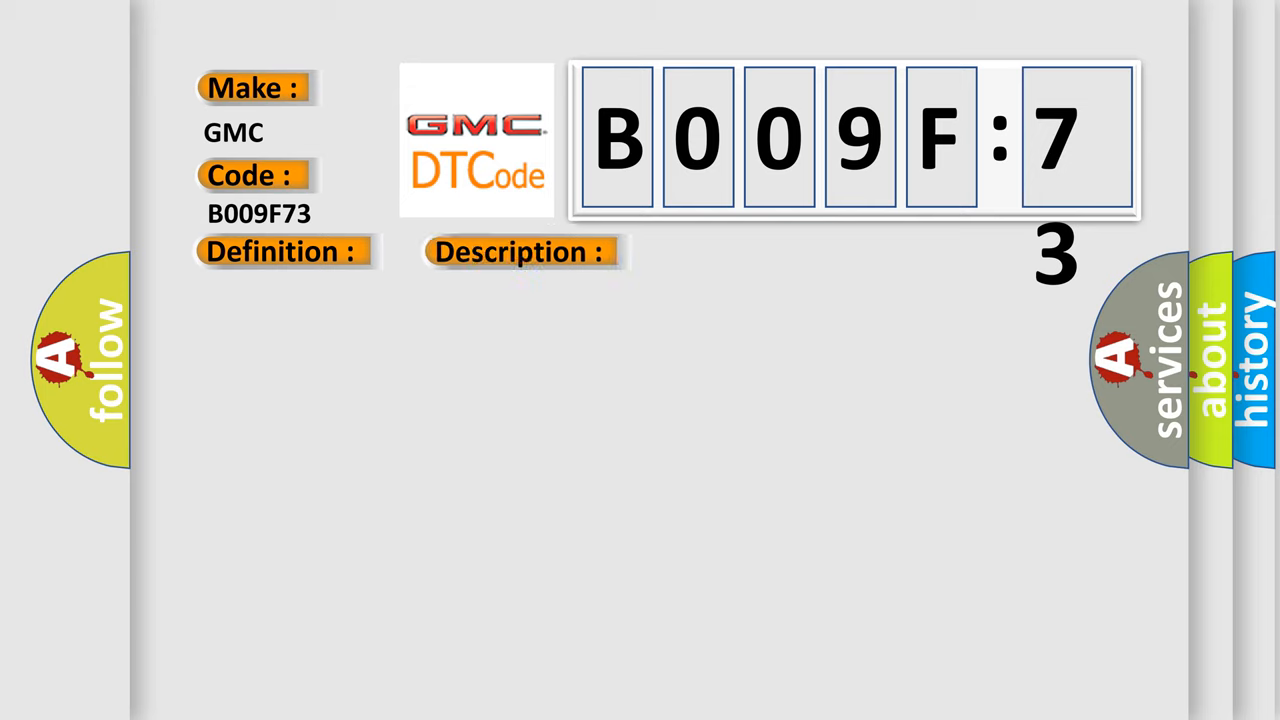
left_click(520, 251)
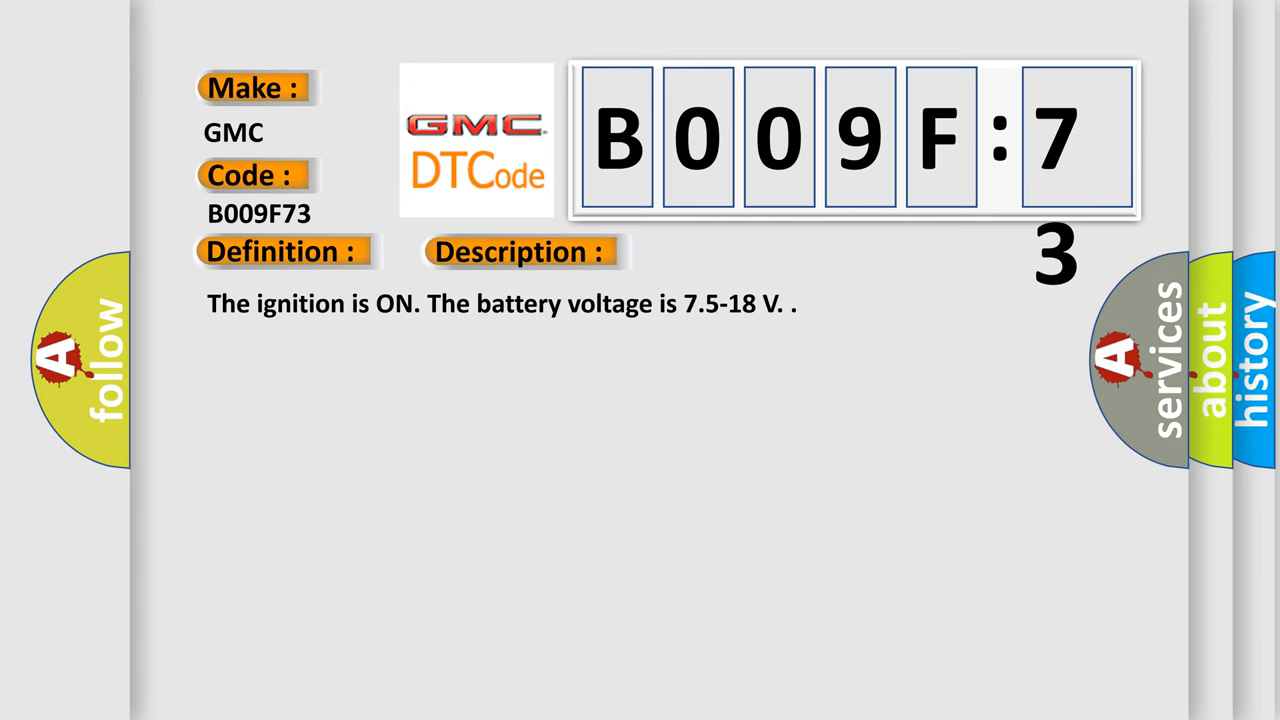